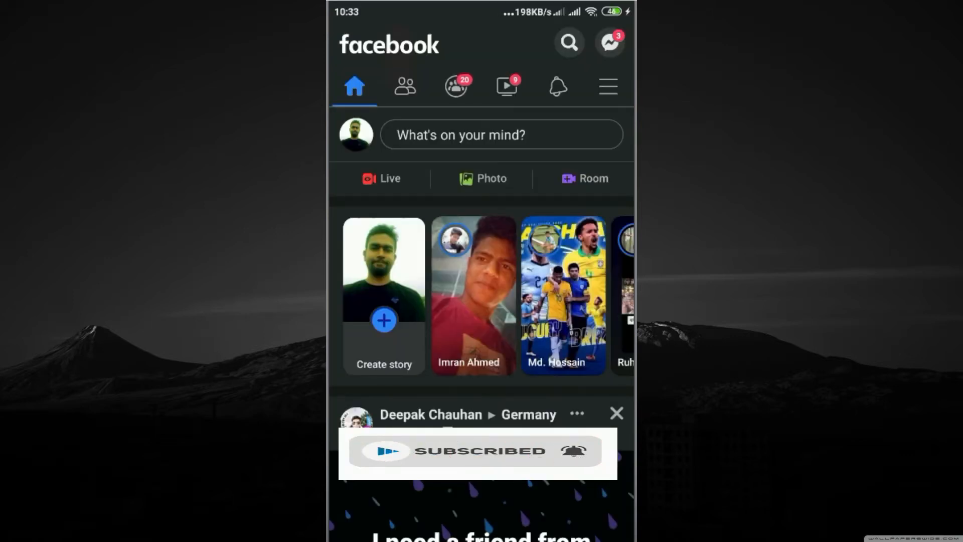
Bring up Facebook's main menu and reach the Help & support and Settings & privacy sections.
click(608, 86)
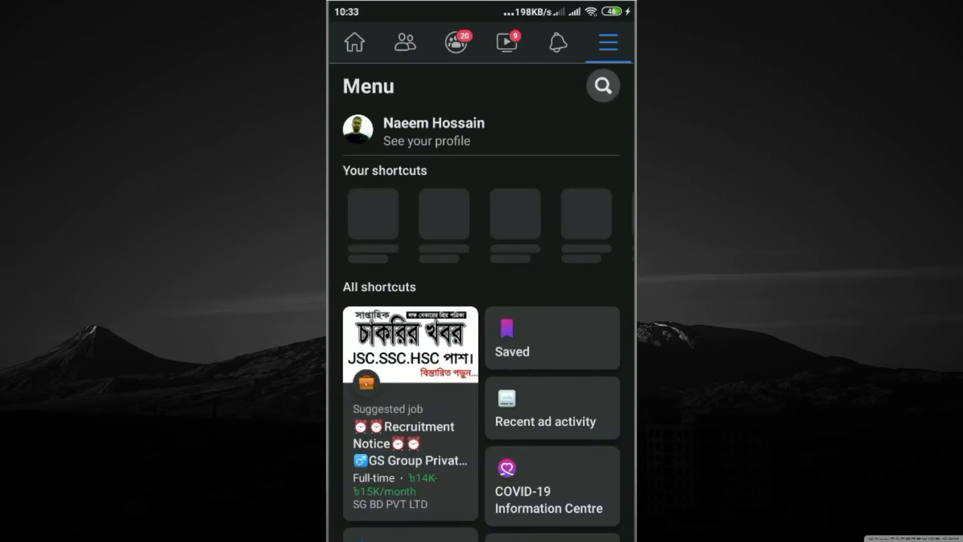
scroll(down, 3)
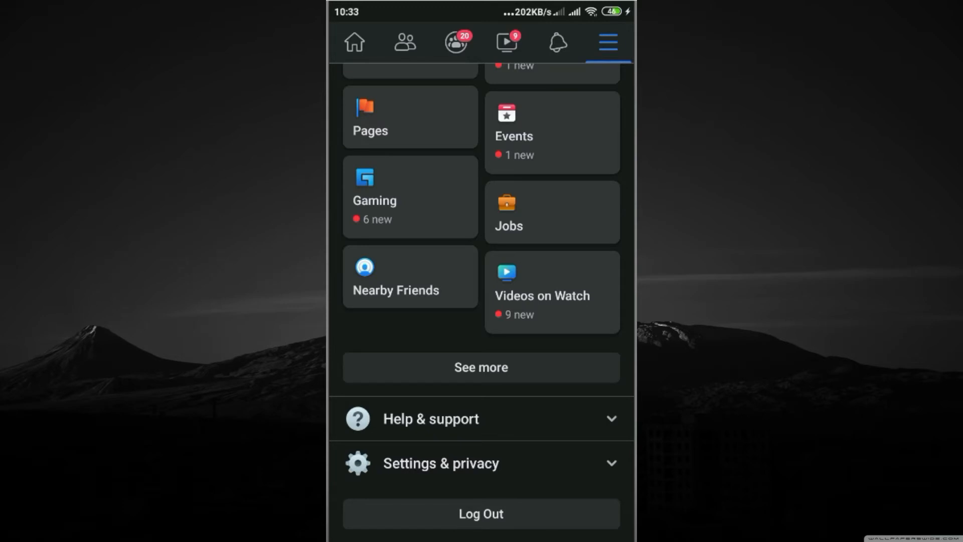
Go into Settings & privacy and reach the Your information section with Activity log.
click(481, 462)
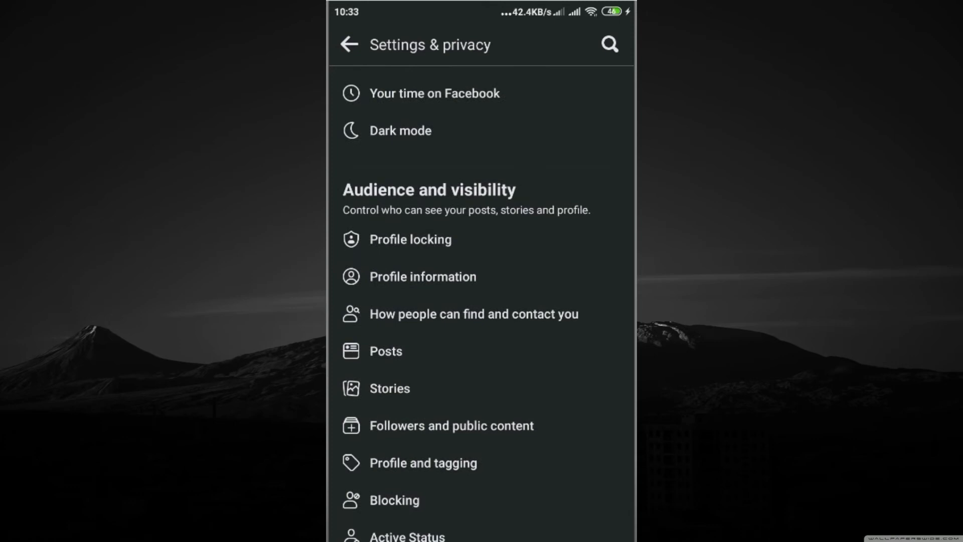
scroll(down, 3)
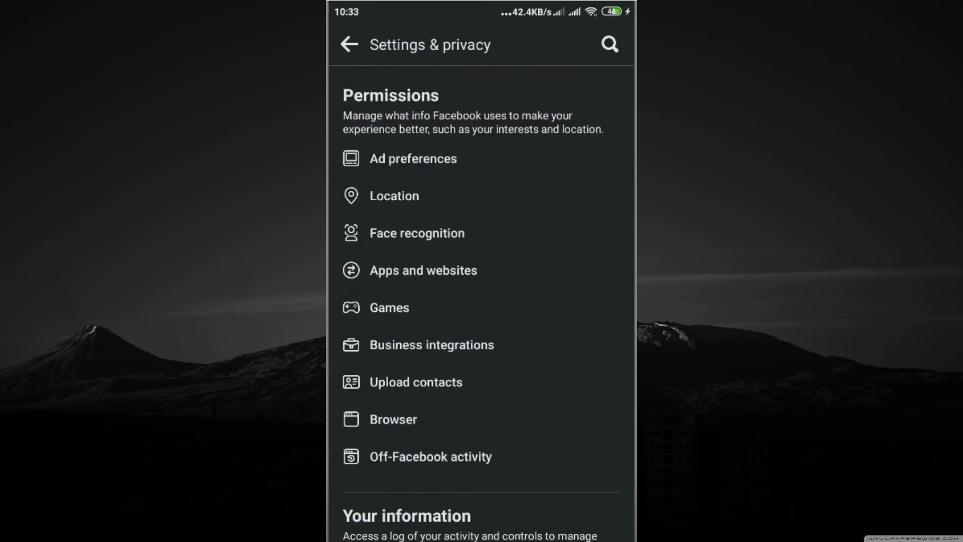
scroll(down, 3)
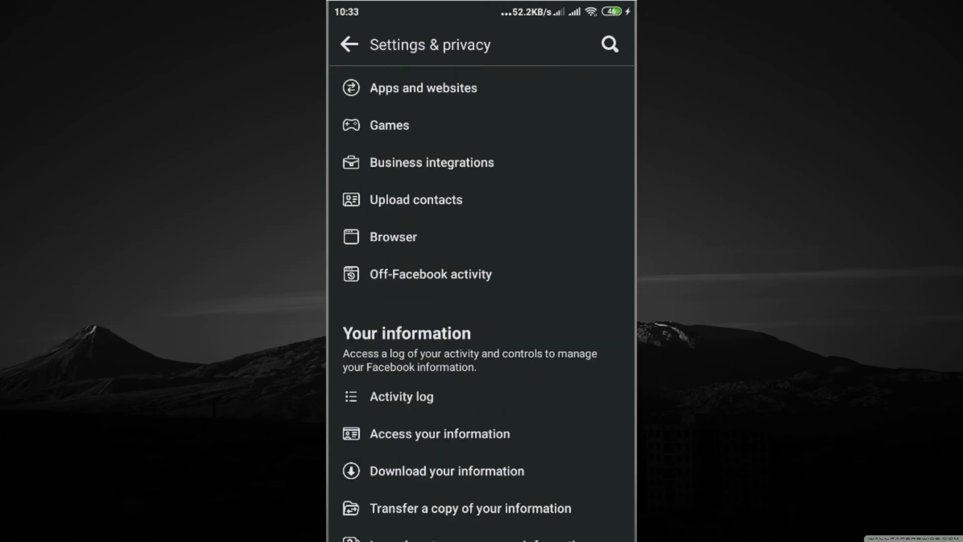
Enter the Activity log and expand Logged actions and other activity to reveal Search history and Logins.
click(401, 396)
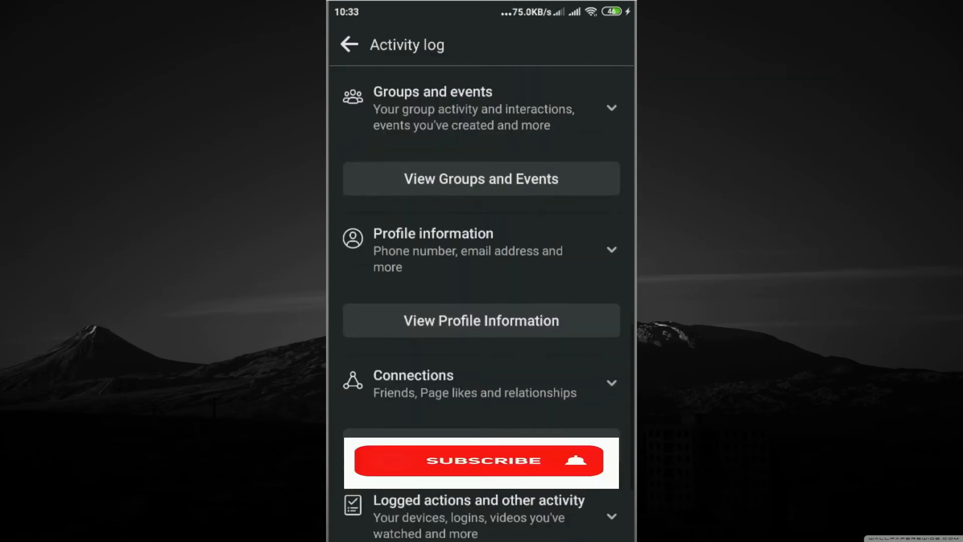
scroll(down, 3)
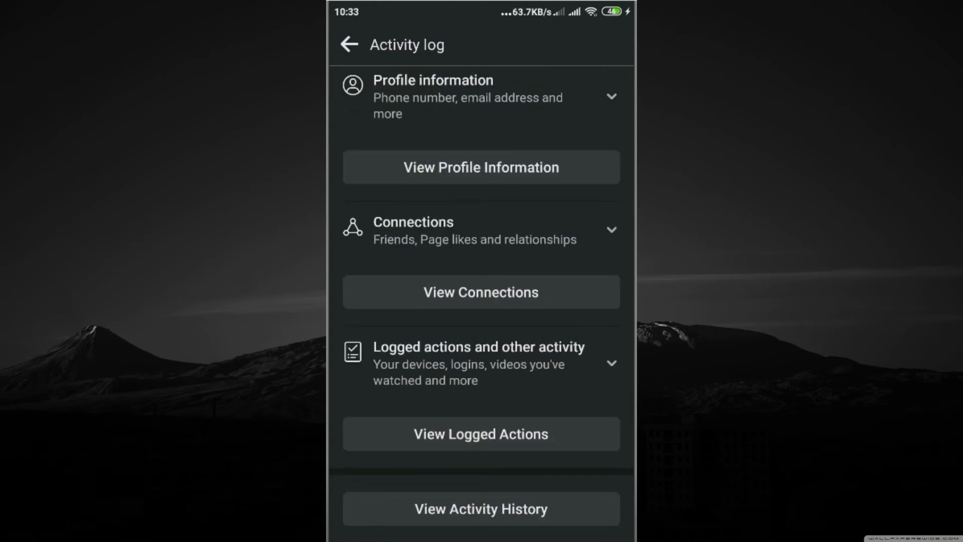
click(611, 363)
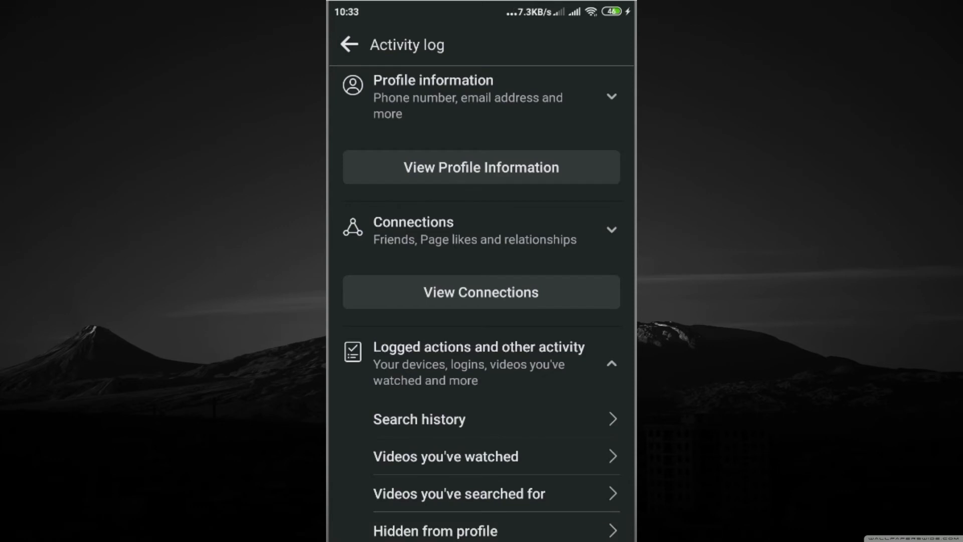
scroll(up, 3)
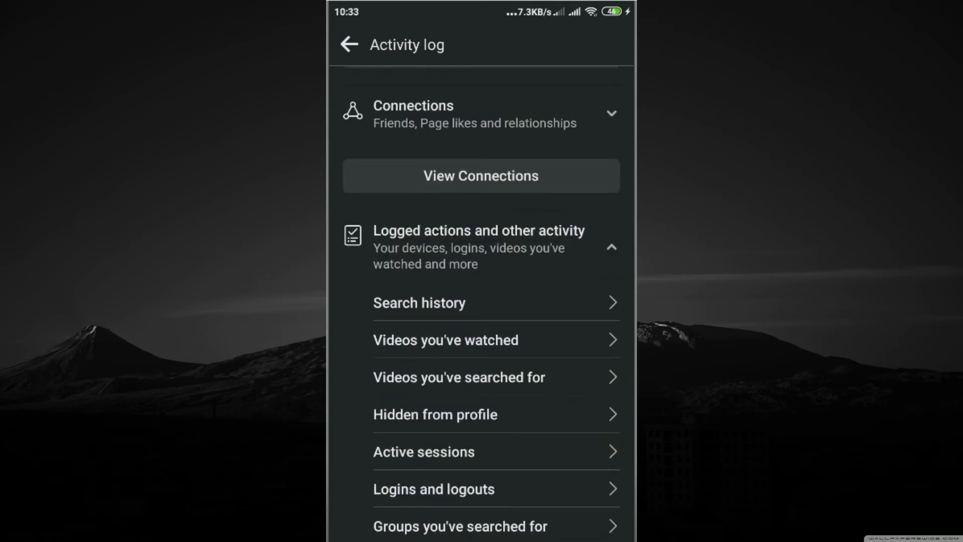
Clear all past Facebook searches so Search history shows No items, then return to the categories.
click(419, 301)
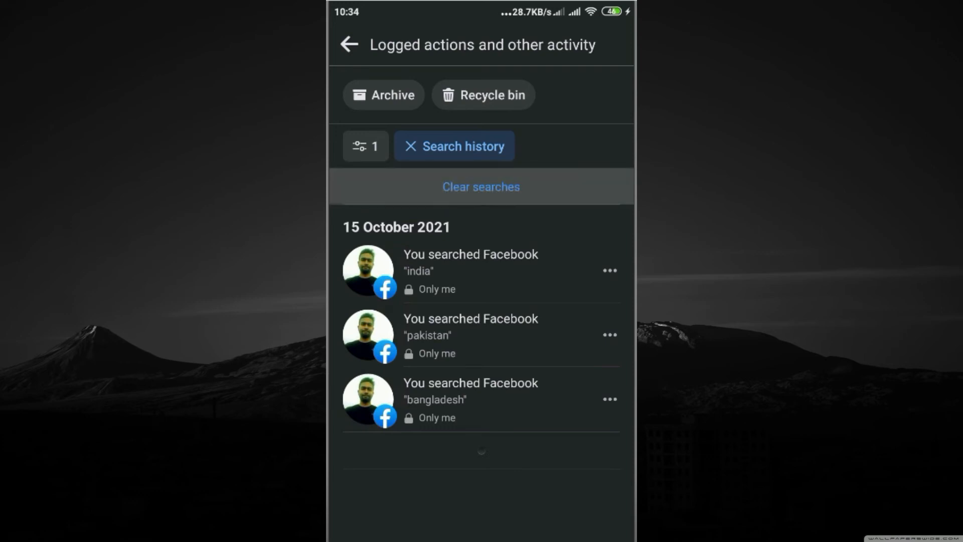
click(480, 186)
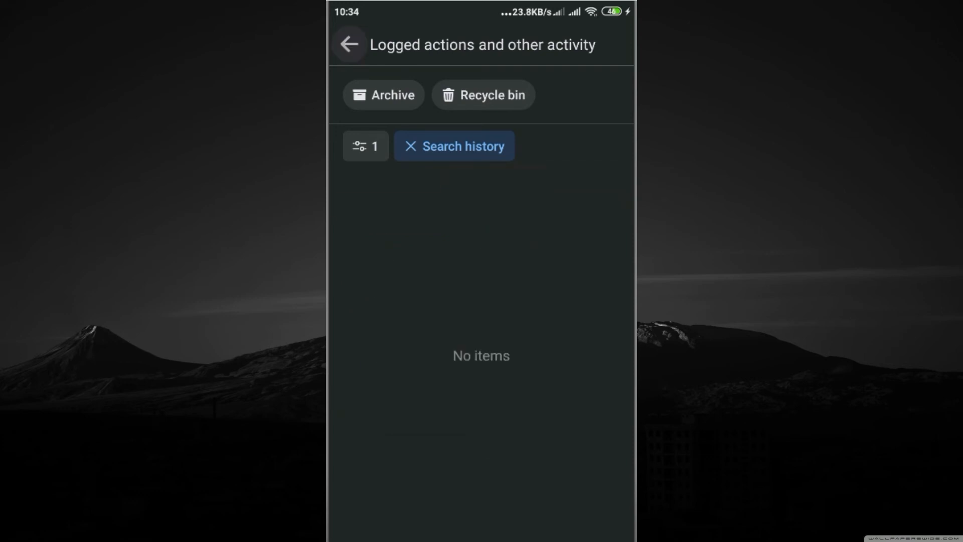
click(349, 44)
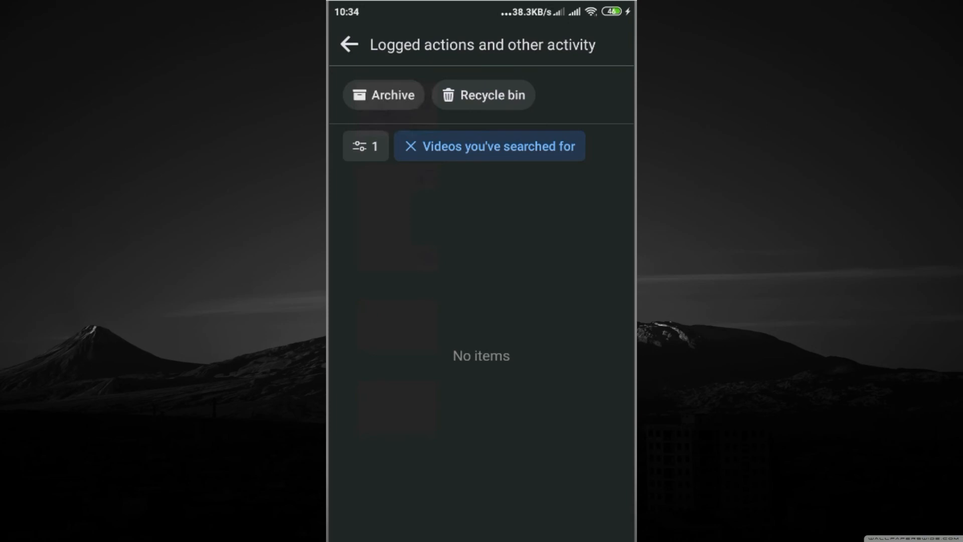
Back out of the video searches list and Settings, leaving Facebook for the phone's home screen.
click(348, 44)
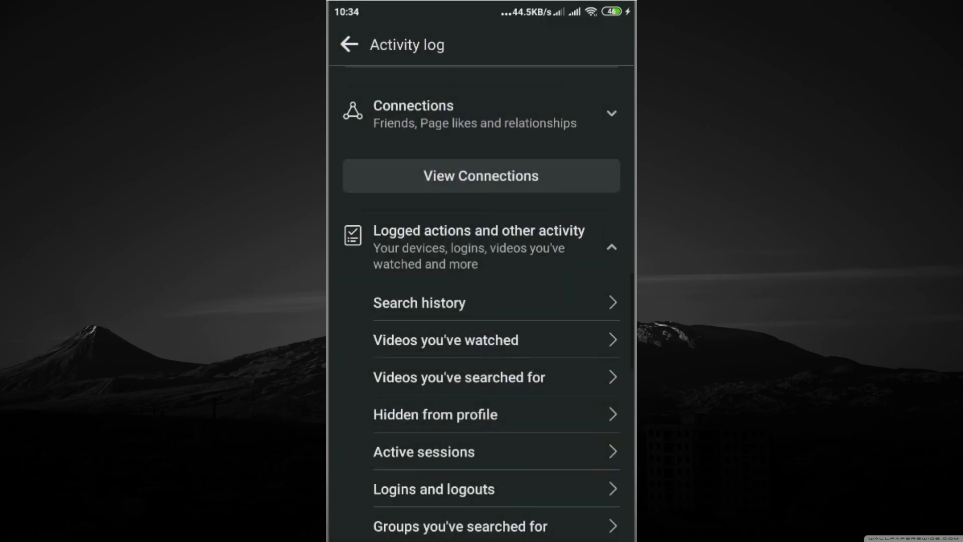
click(348, 44)
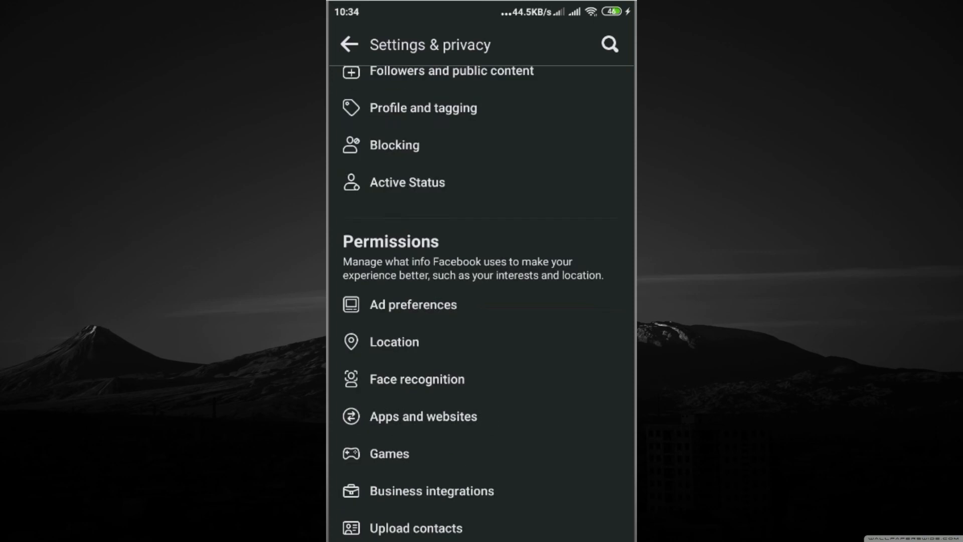
scroll(up, 3)
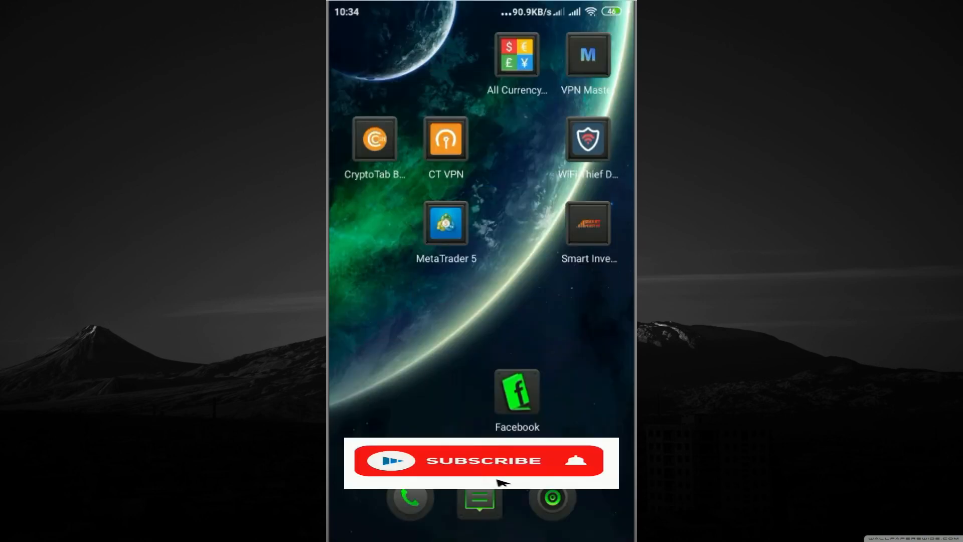
click(480, 461)
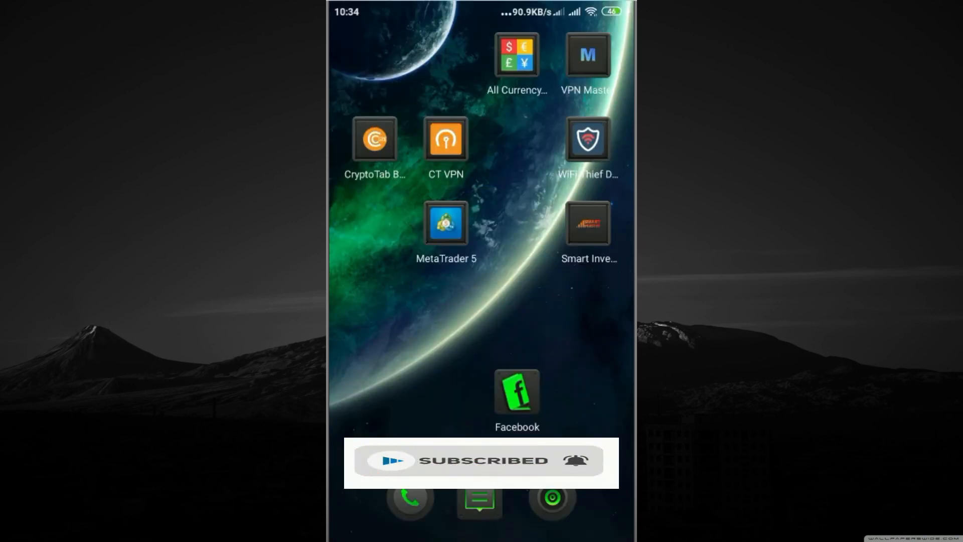